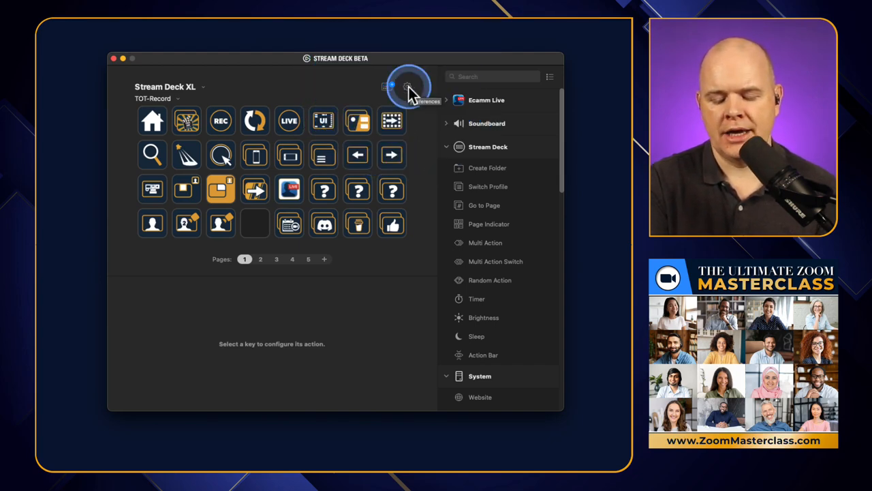
Check for updates from Preferences while on software version 5.2.1
left_click(385, 86)
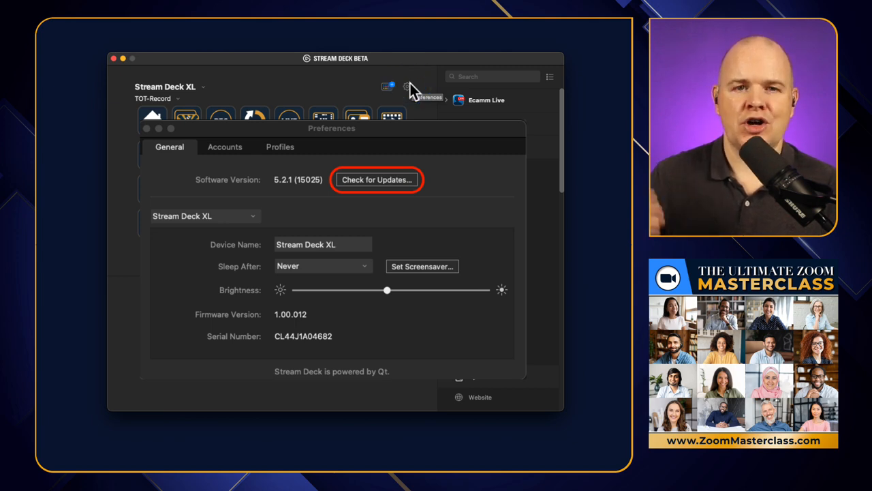
left_click(146, 128)
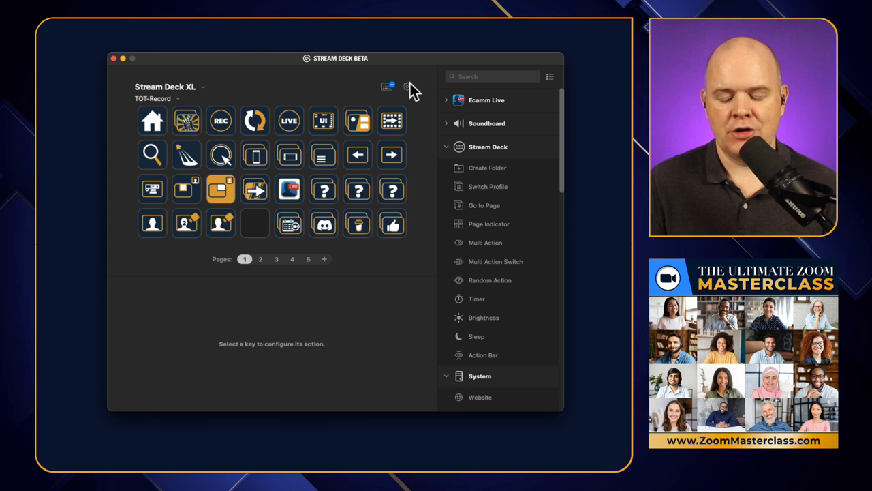
Reopen Preferences on 5.3.0, showing the Stream Deck XL firmware update offer
left_click(406, 88)
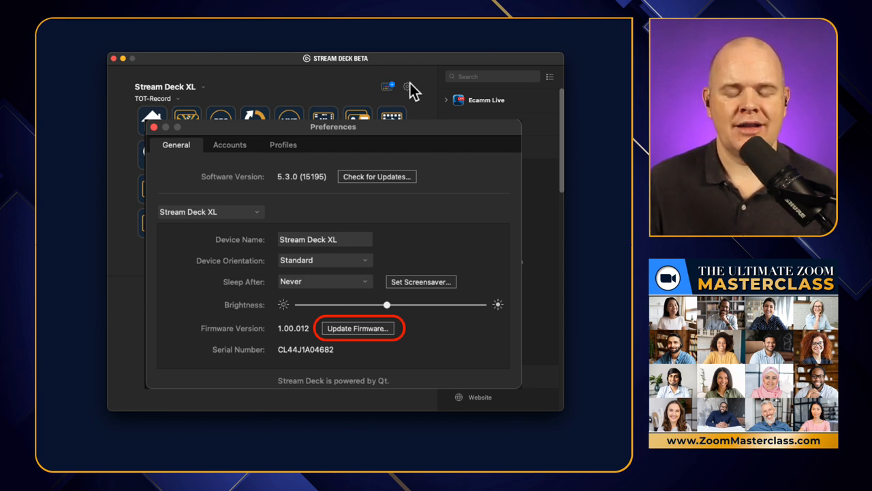
left_click(154, 127)
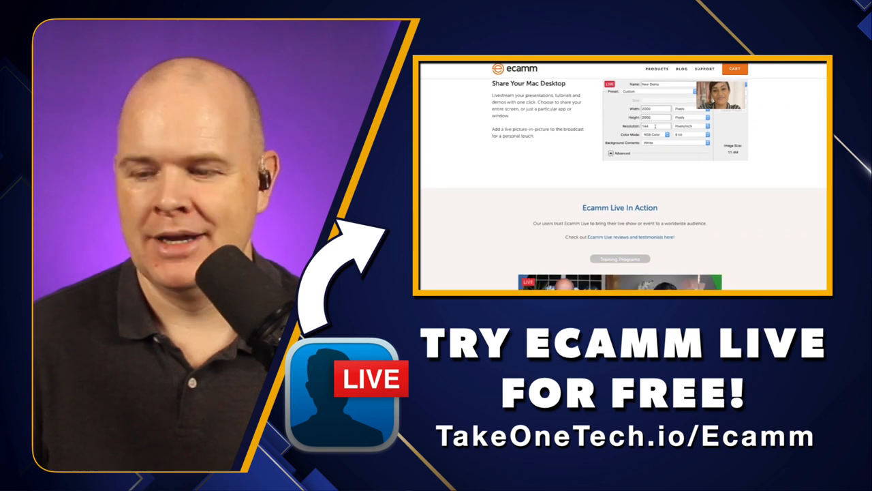
scroll("down", 3)
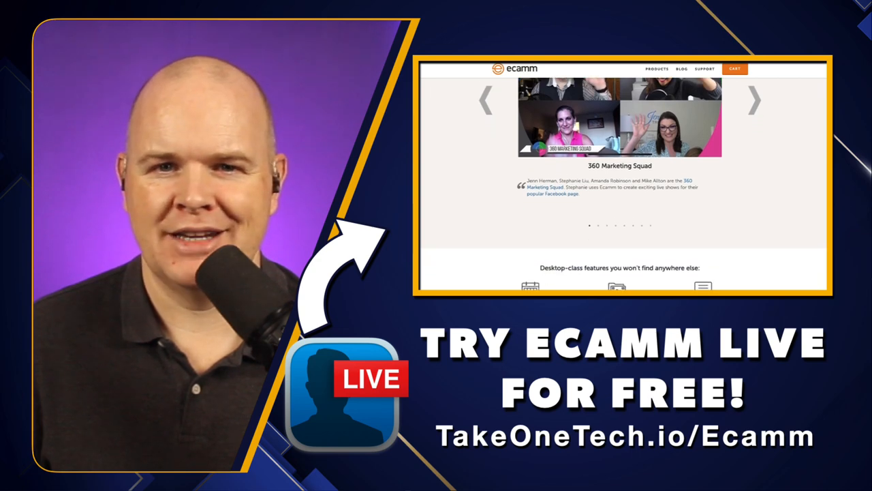
scroll("down", 3)
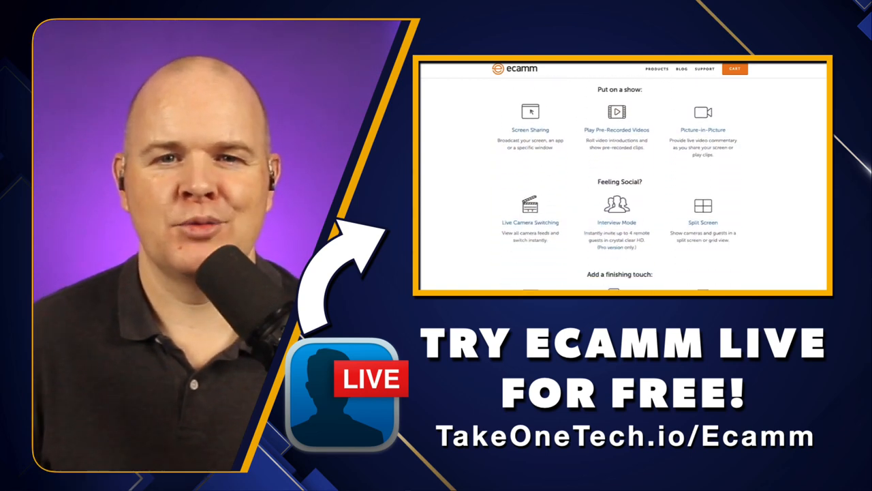
scroll("down", 3)
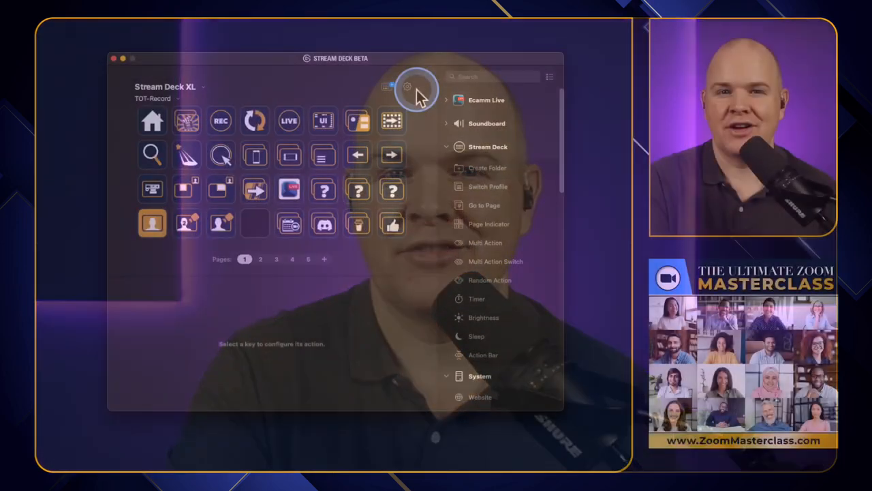
Show Preferences with firmware 1.01.000 and the Device Orientation dropdown
left_click(406, 87)
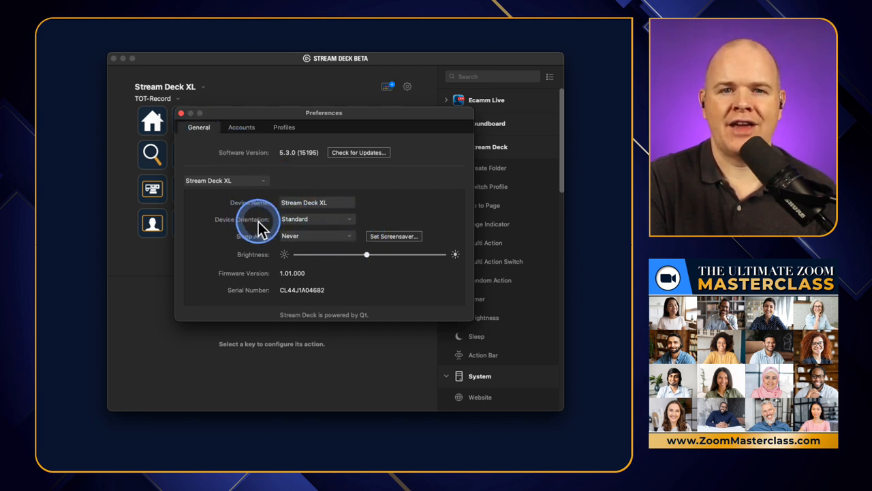
mouse_move(352, 225)
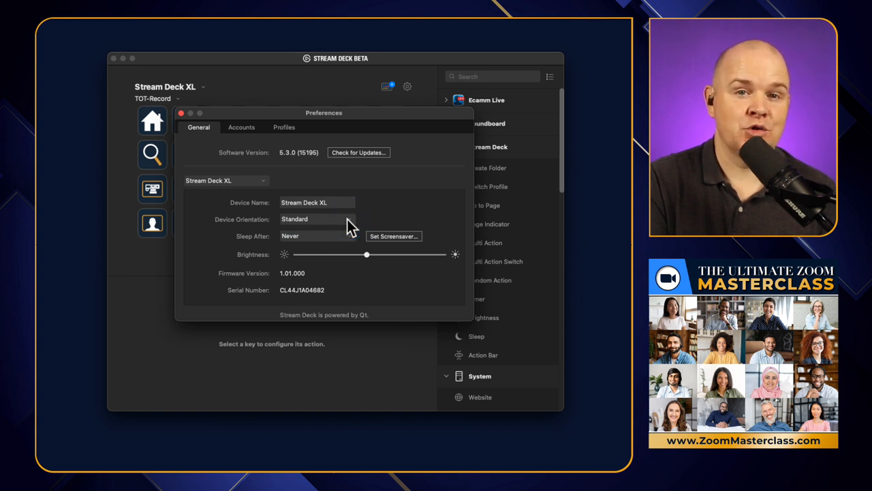
left_click(344, 218)
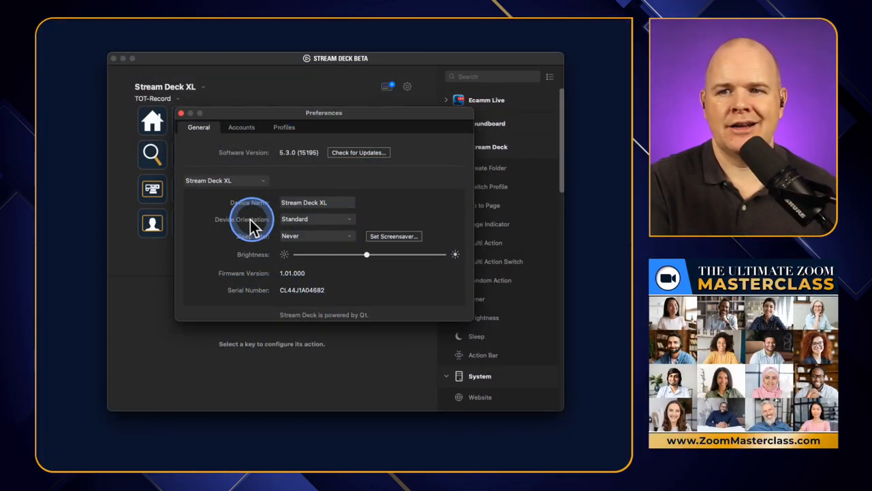
left_click(316, 218)
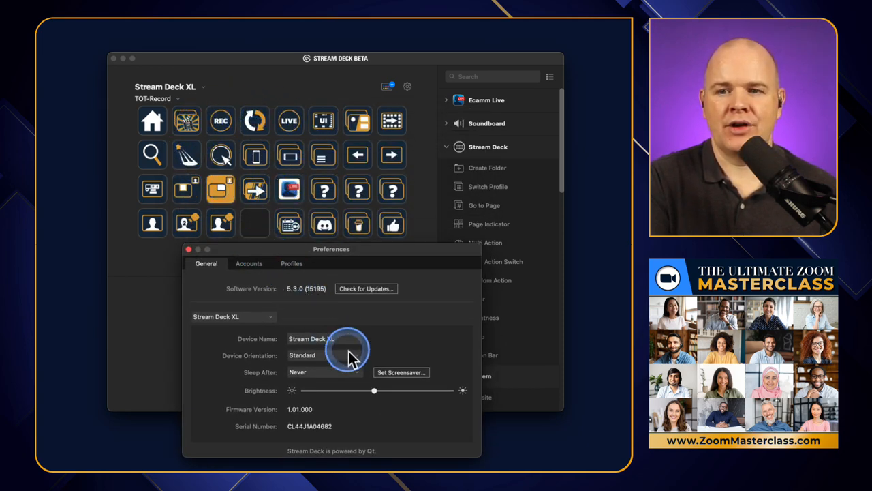
Browse the Device Orientation choices (Standard, 90°, 180°, 270°) and close Preferences
left_click(324, 355)
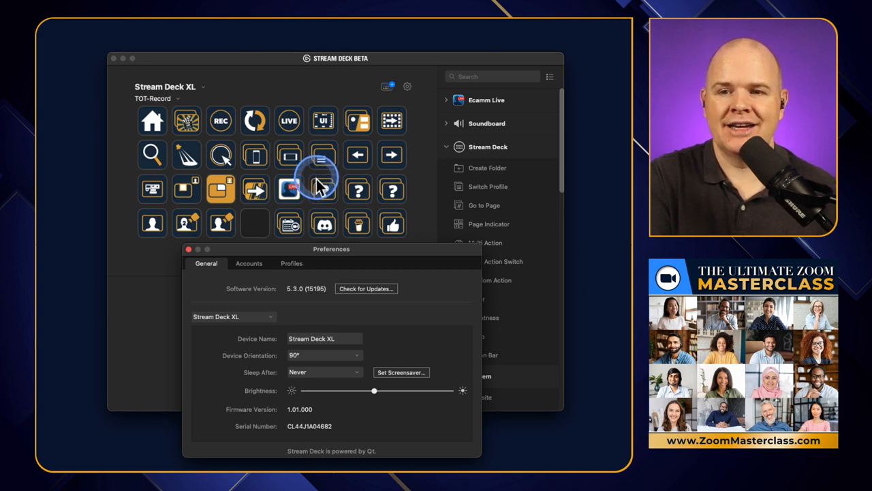
left_click(324, 354)
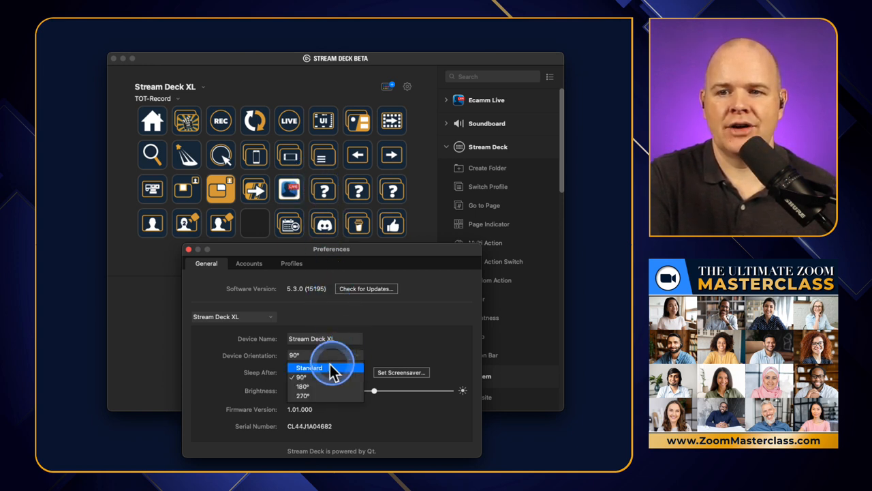
mouse_move(234, 287)
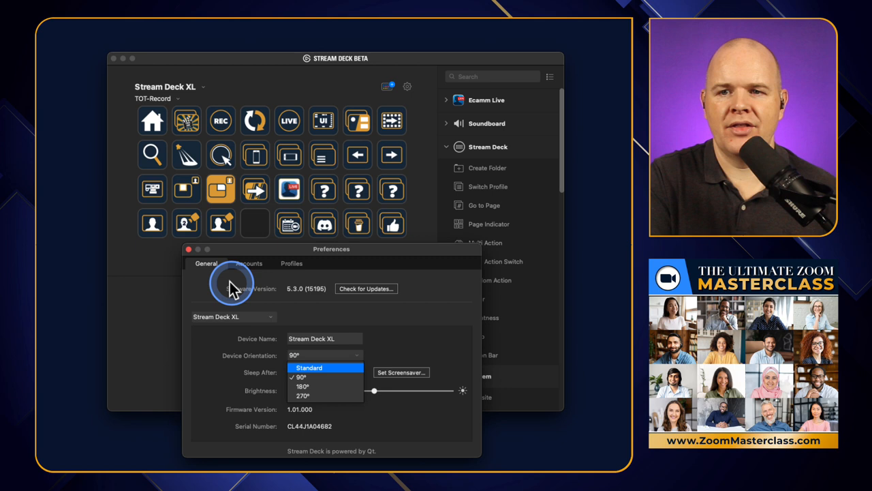
left_click(188, 248)
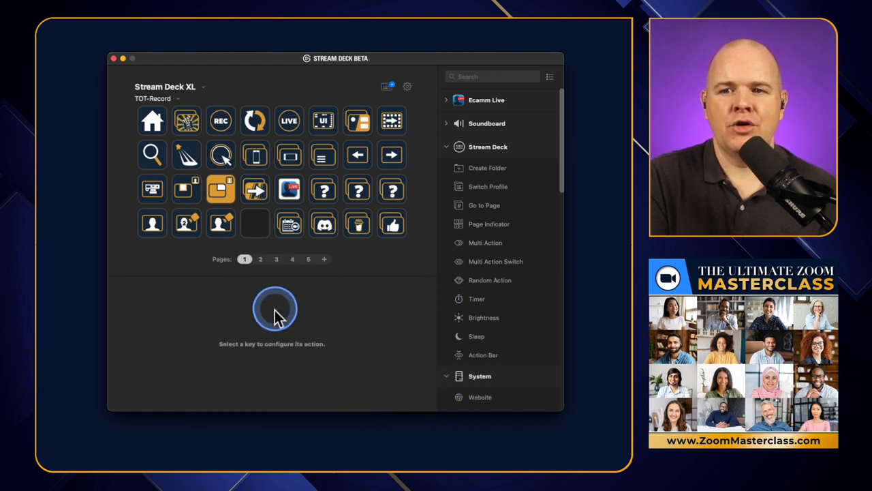
mouse_move(300, 320)
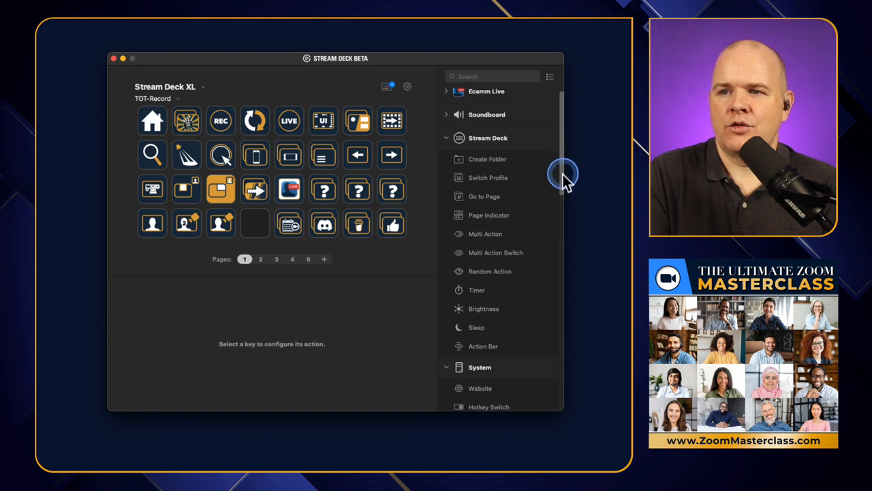
scroll("down", 3)
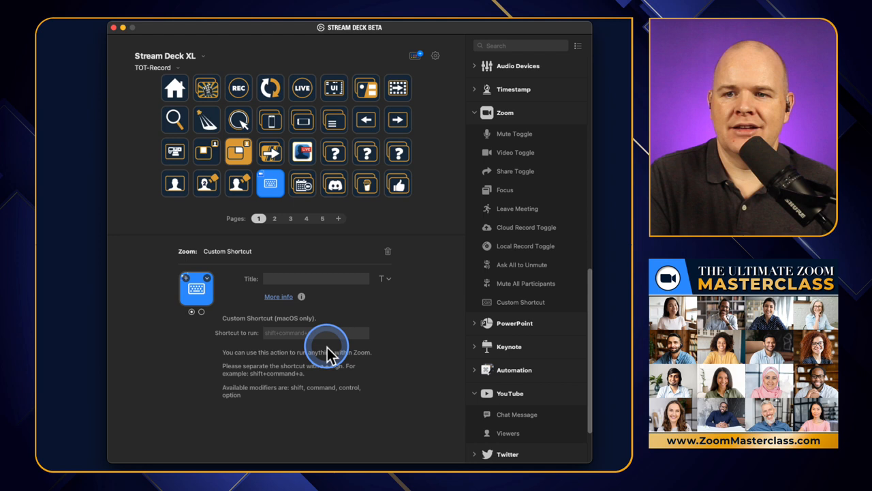
mouse_move(361, 235)
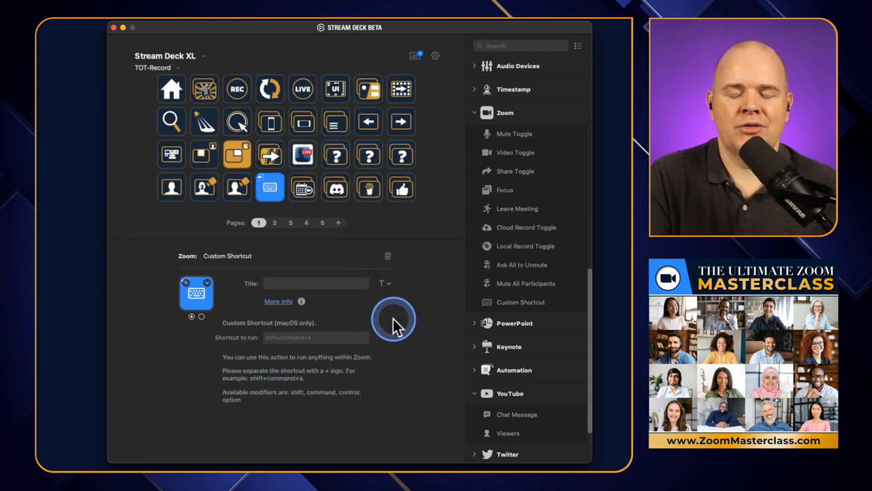
mouse_move(394, 331)
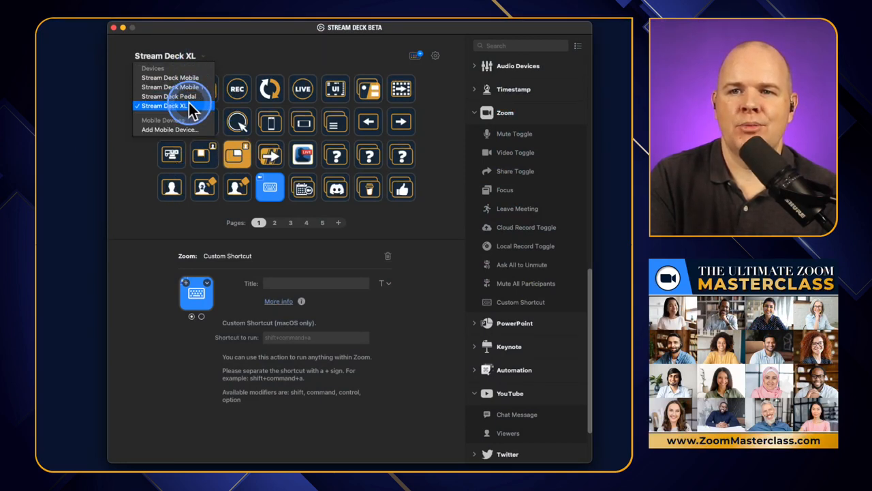
left_click(166, 106)
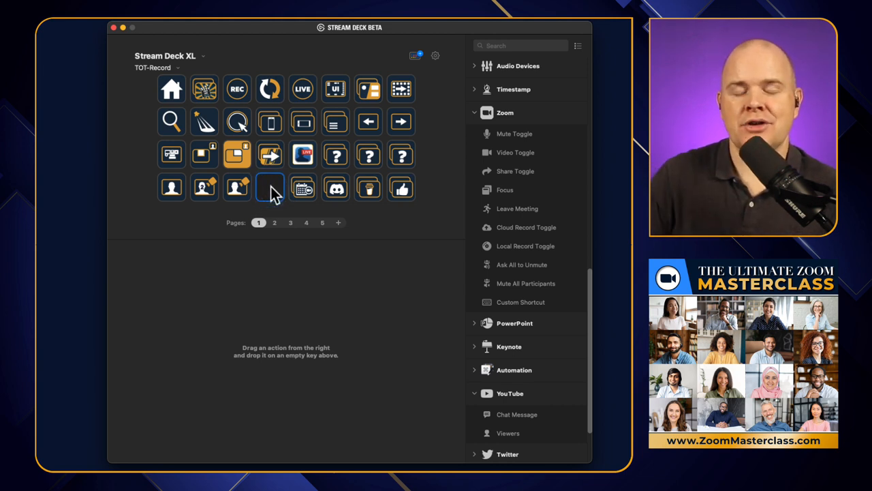
Create a Multi Action on the empty bottom-row key
left_click(270, 188)
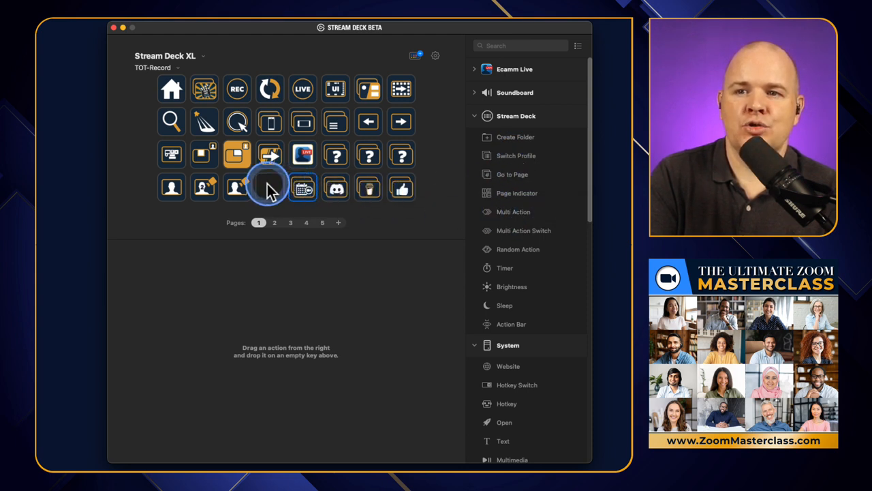
right_click(270, 188)
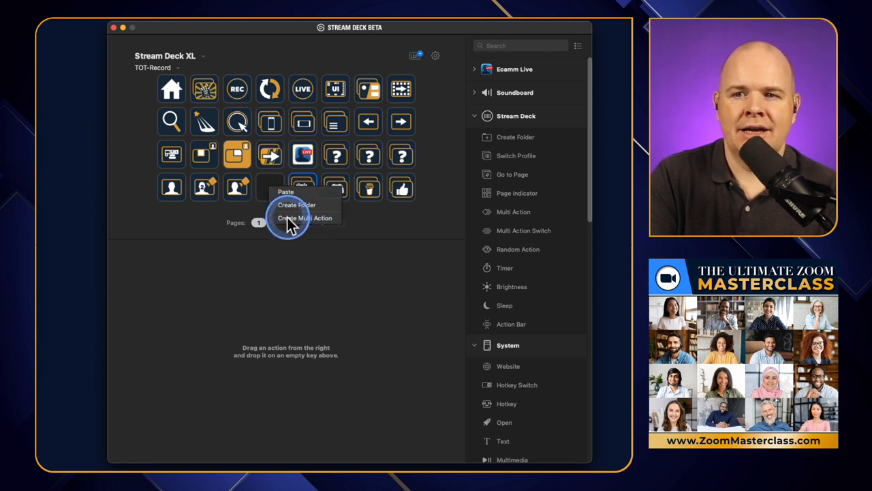
left_click(306, 218)
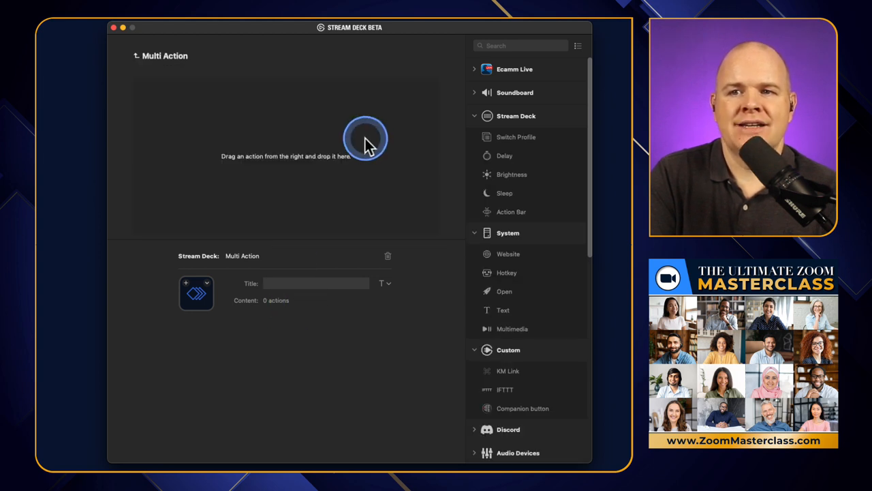
mouse_move(474, 116)
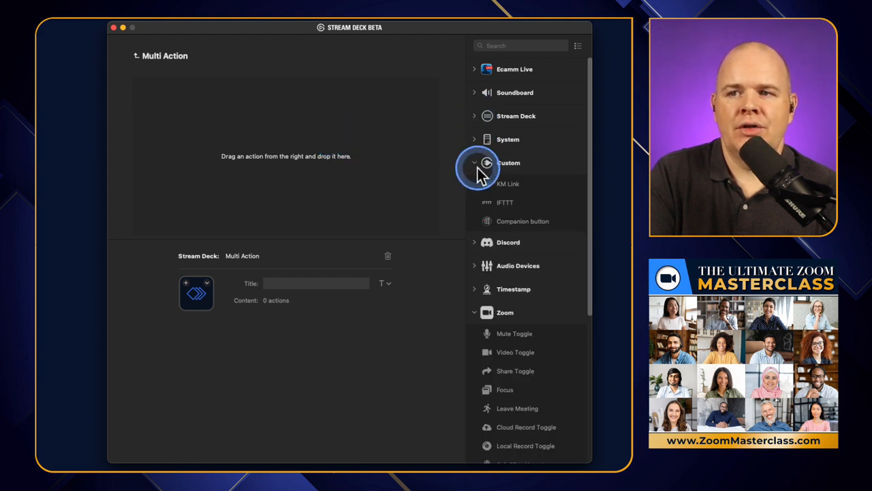
Collapse the Custom category so only category names remain in the sidebar
left_click(474, 162)
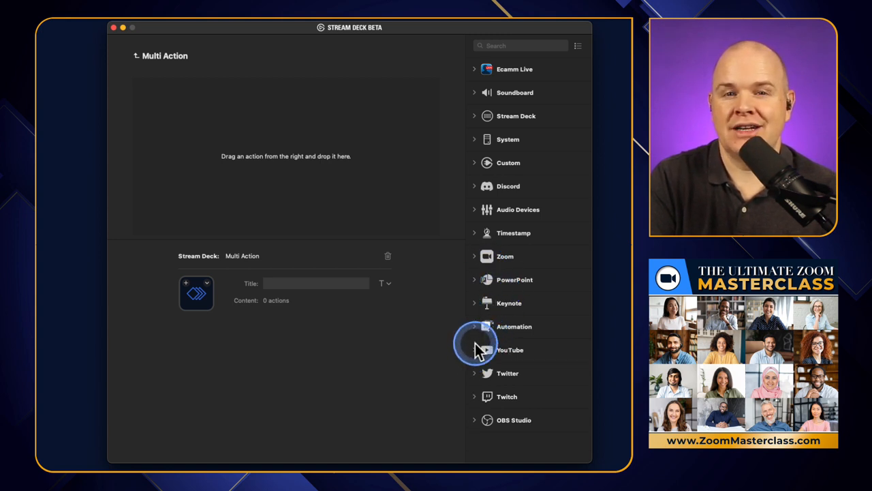
mouse_move(488, 280)
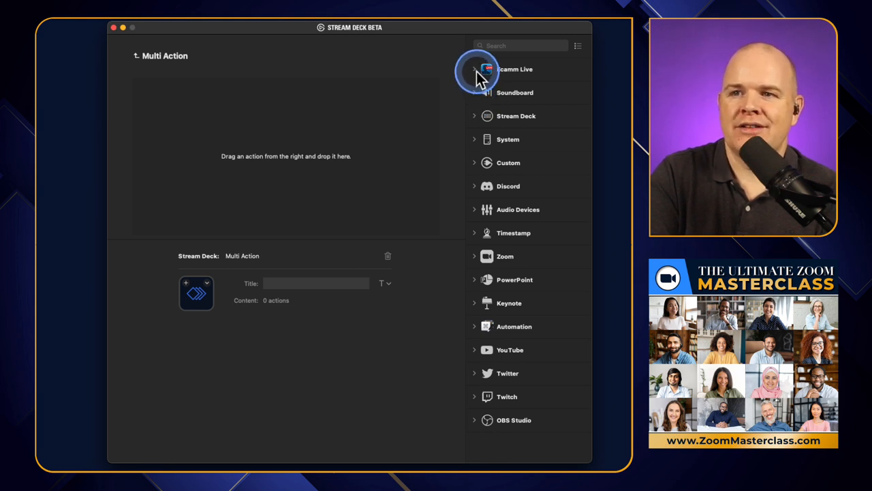
Add Ecamm Live Play Animation with Stinger Example overlay, then Run Scene below it
left_click(474, 68)
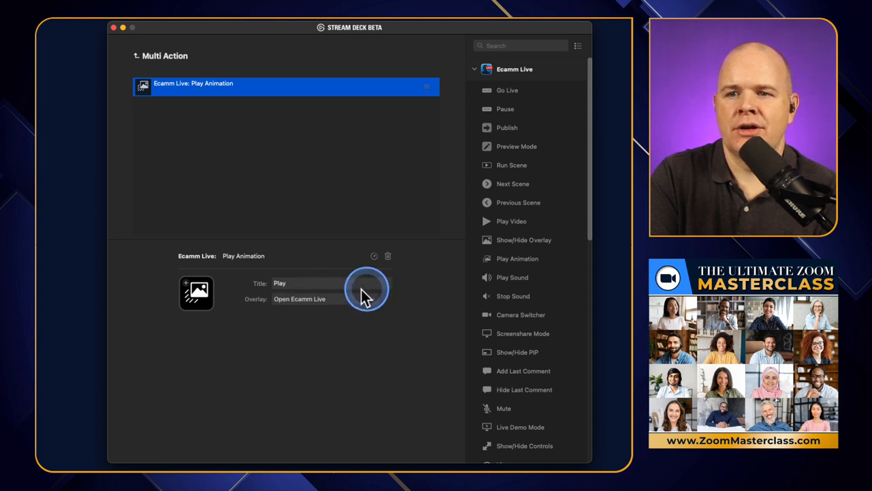
left_click(366, 289)
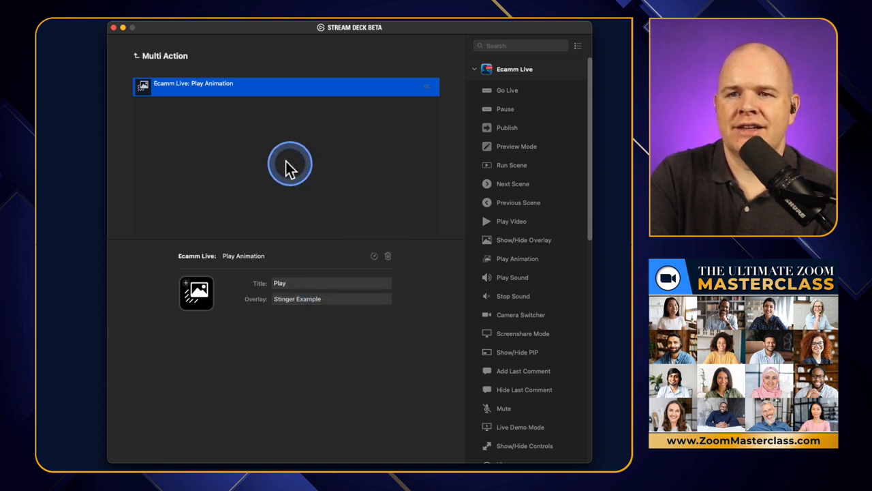
mouse_move(493, 152)
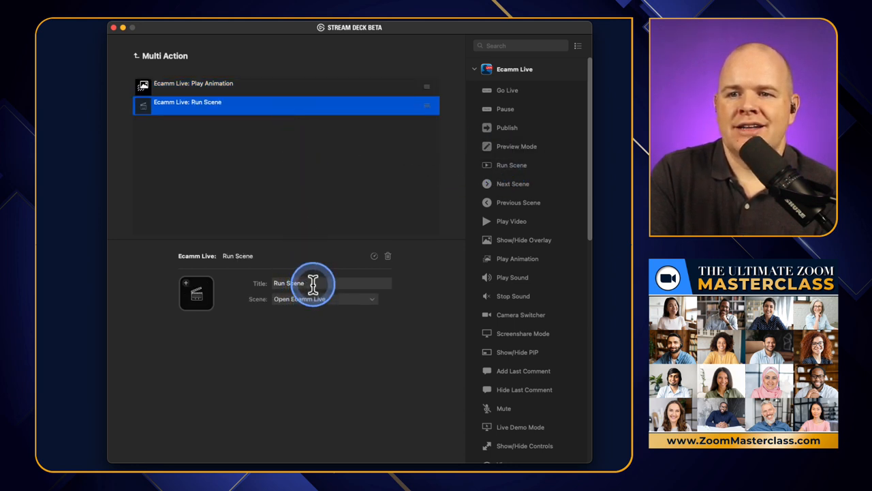
left_click(324, 299)
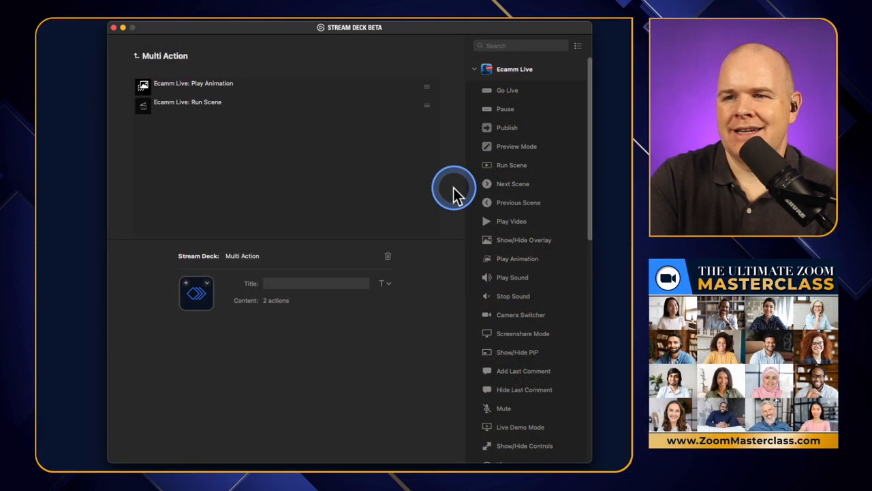
left_click(474, 69)
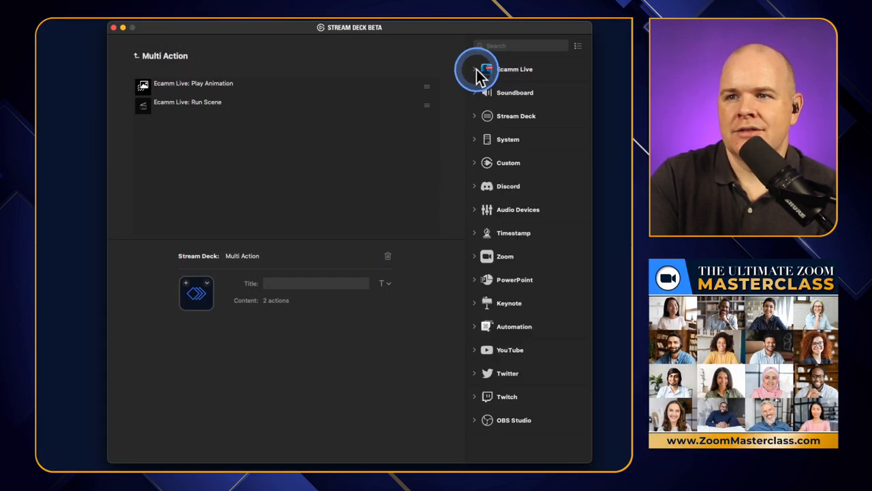
Add a Stream Deck Delay step between Play Animation and Run Scene and select it
left_click(474, 114)
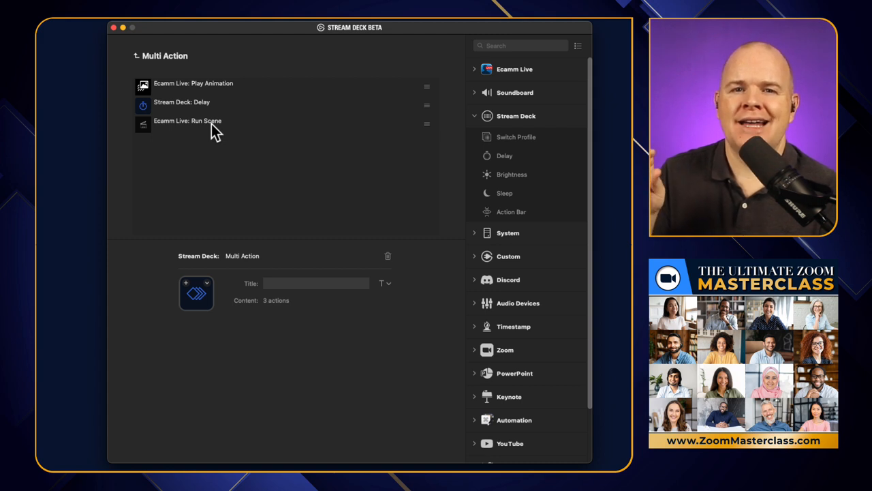
left_click(197, 106)
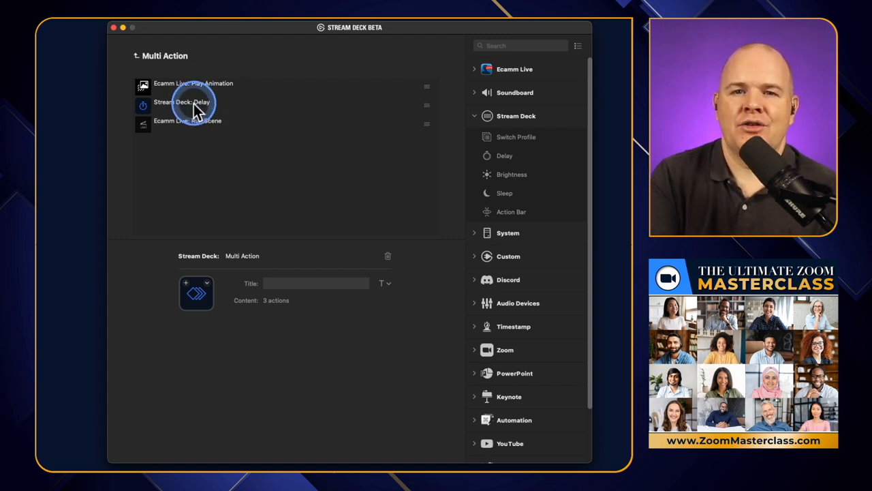
left_click(183, 105)
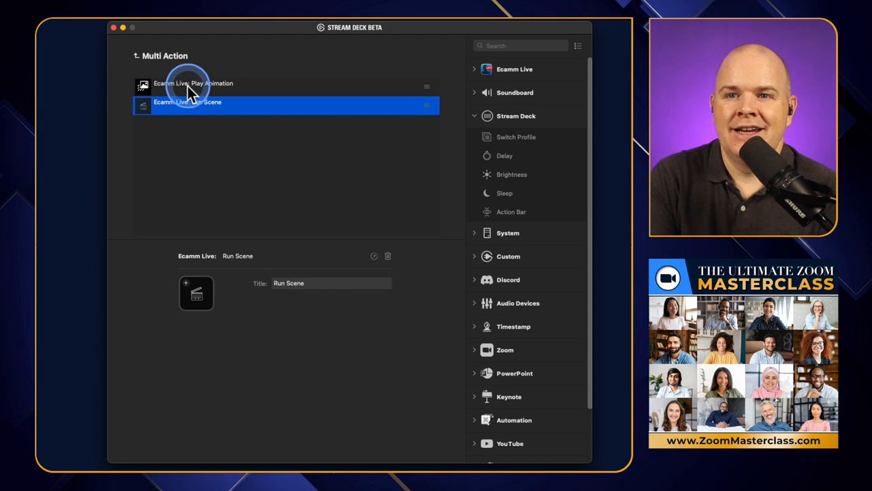
Show the custom action delays (100 ms each) for Run Scene targeting Main
left_click(188, 100)
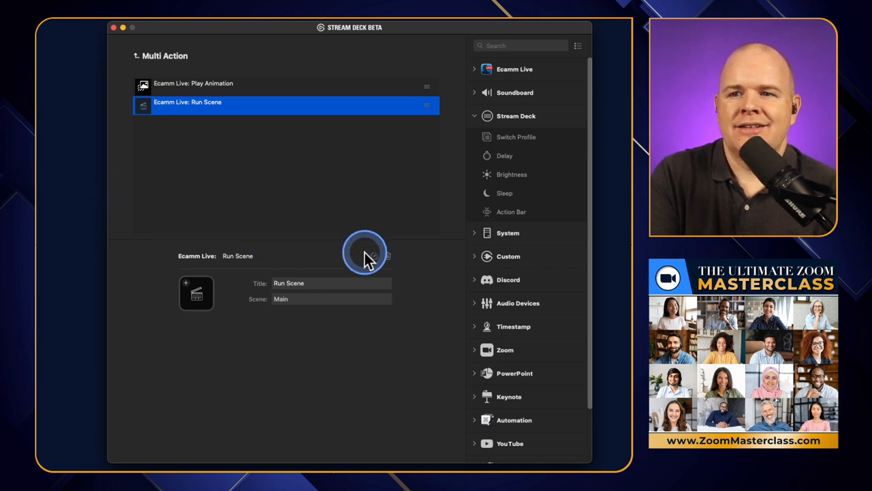
left_click(373, 257)
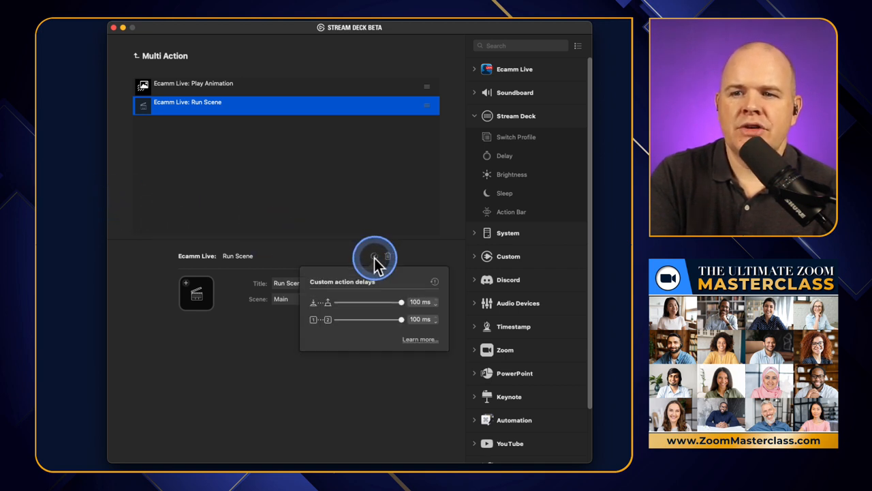
left_click(373, 257)
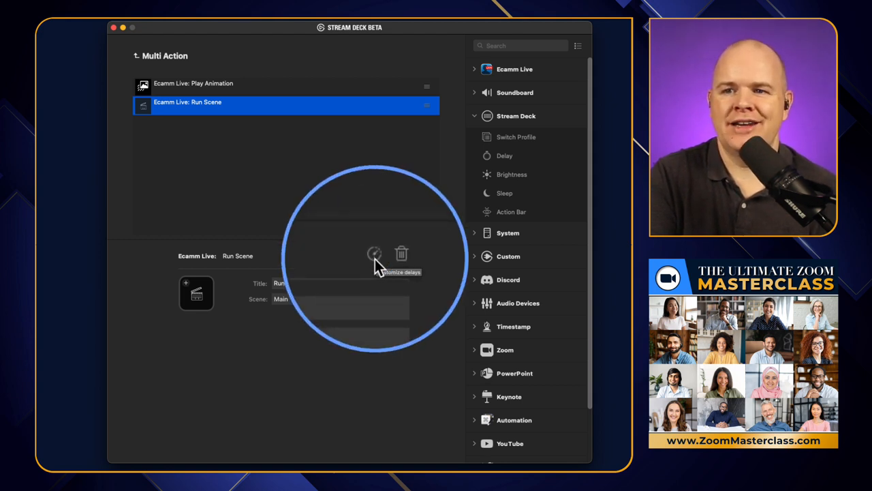
left_click(374, 255)
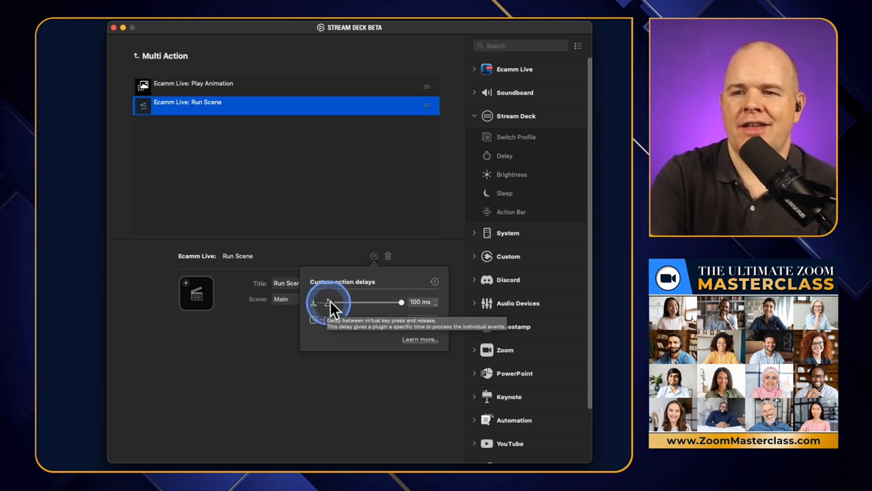
left_click_drag(330, 303, 402, 303)
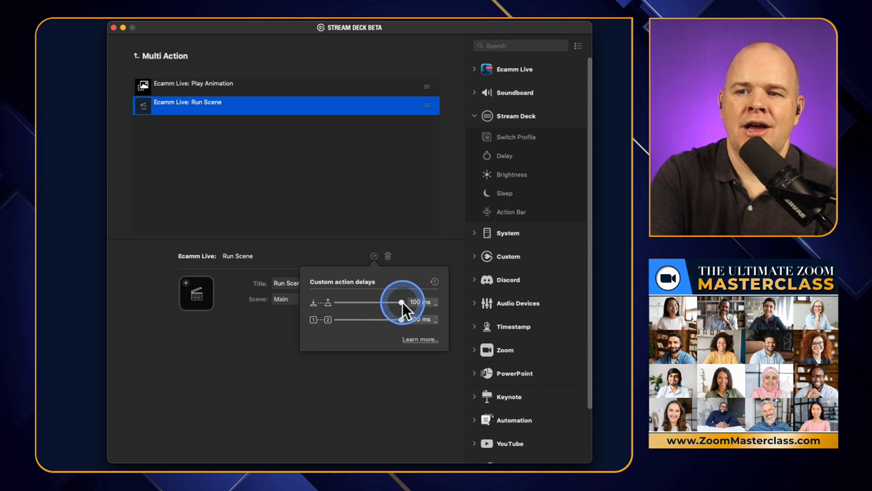
left_click_drag(402, 302, 382, 300)
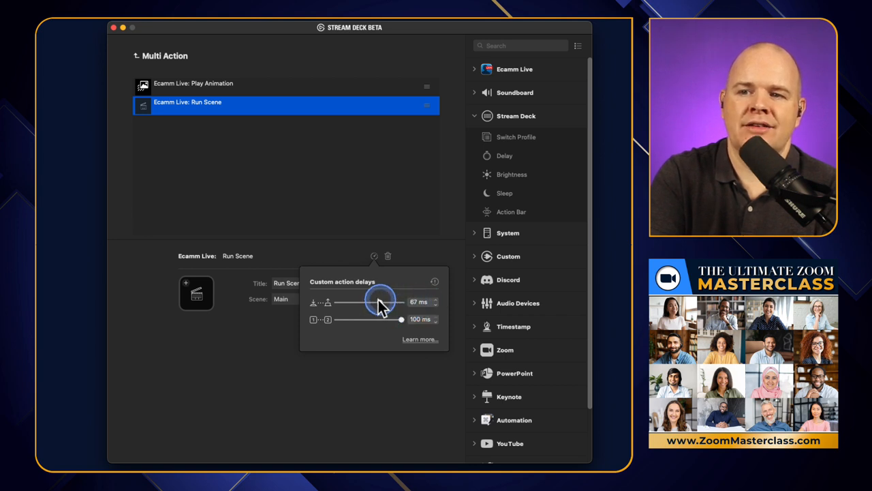
left_click_drag(382, 301, 401, 301)
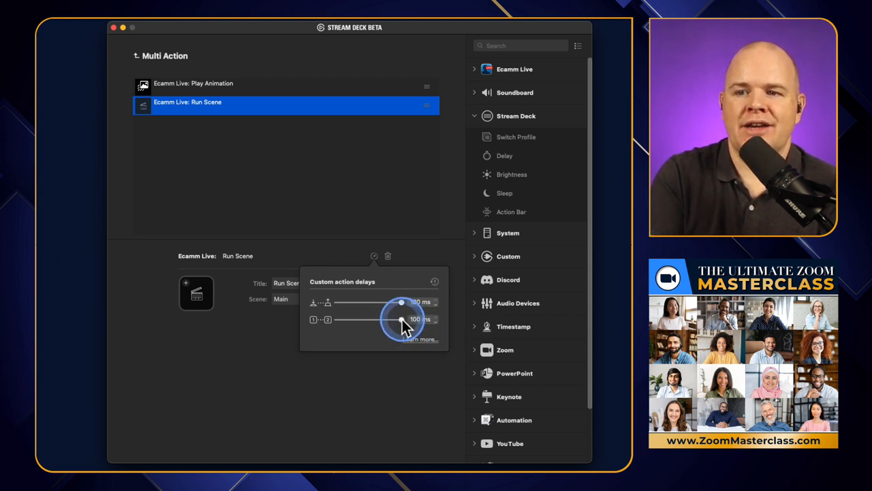
Drag both Run Scene custom action delay sliders down to their minimum
left_click_drag(400, 319, 406, 319)
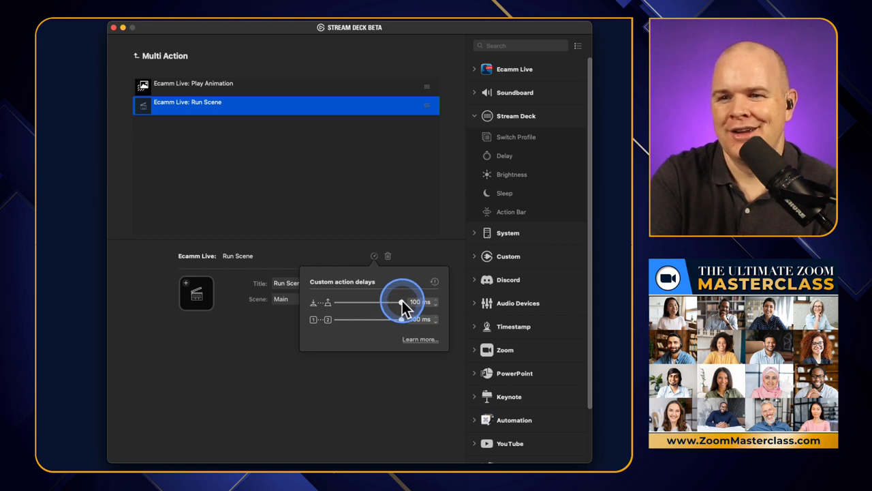
left_click_drag(402, 302, 398, 301)
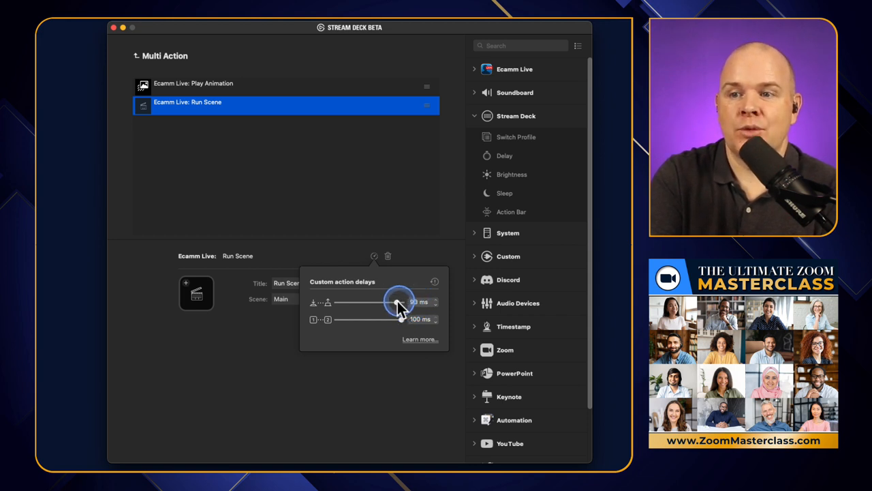
left_click_drag(398, 302, 338, 303)
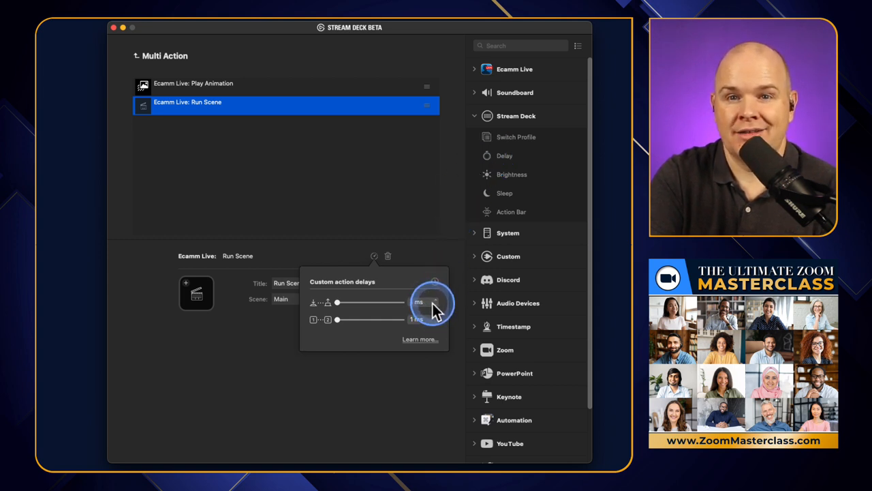
Insert a Delay step of 20000 ms between Play Animation and Run Scene, then select Run Scene
left_click(218, 95)
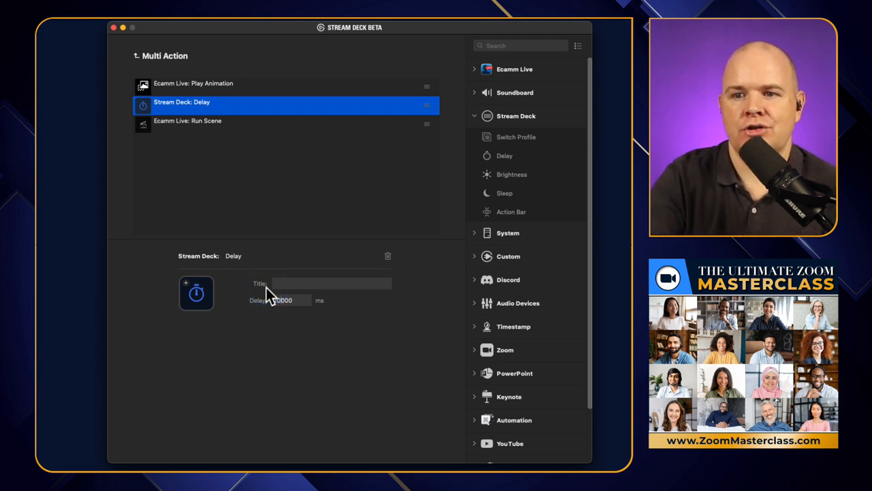
left_click(286, 300)
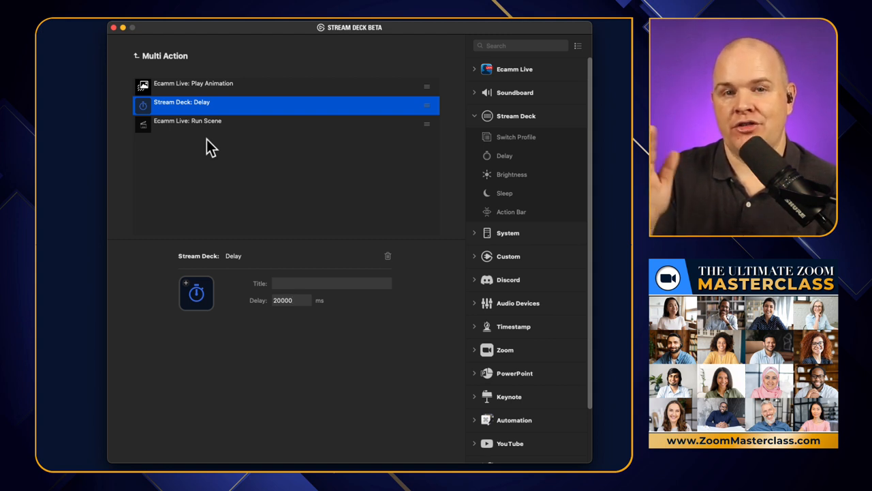
left_click(289, 300)
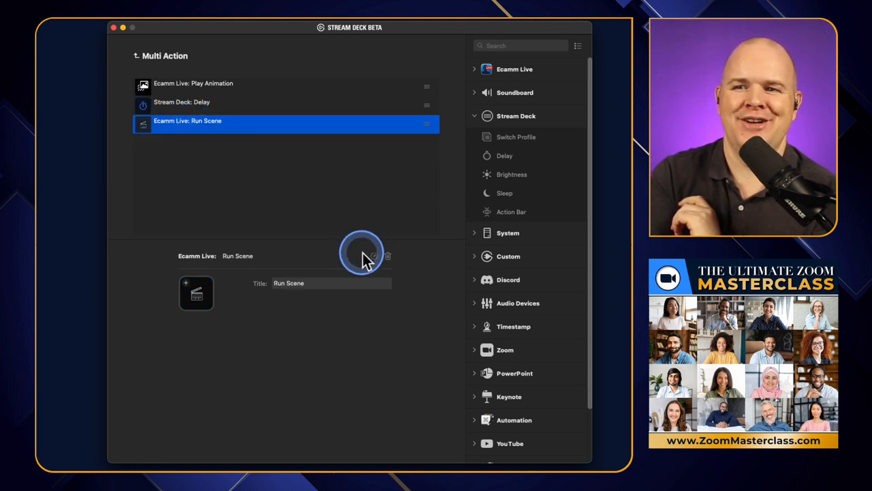
left_click(373, 256)
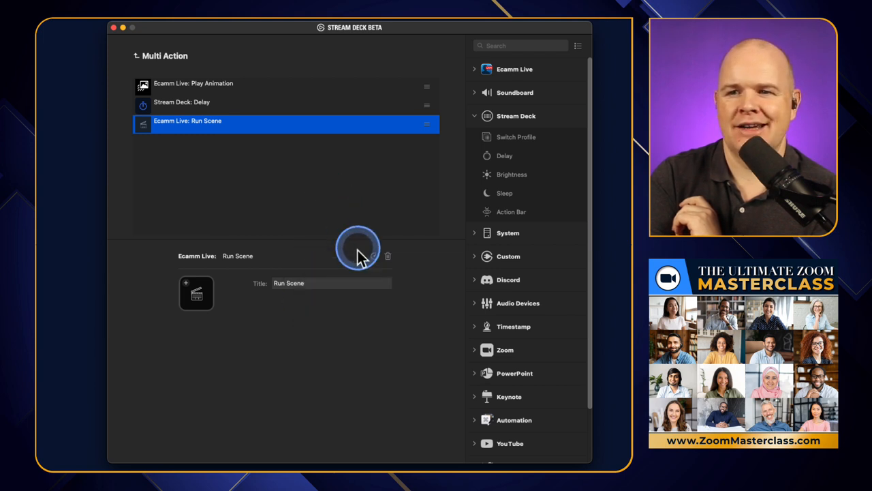
left_click(359, 247)
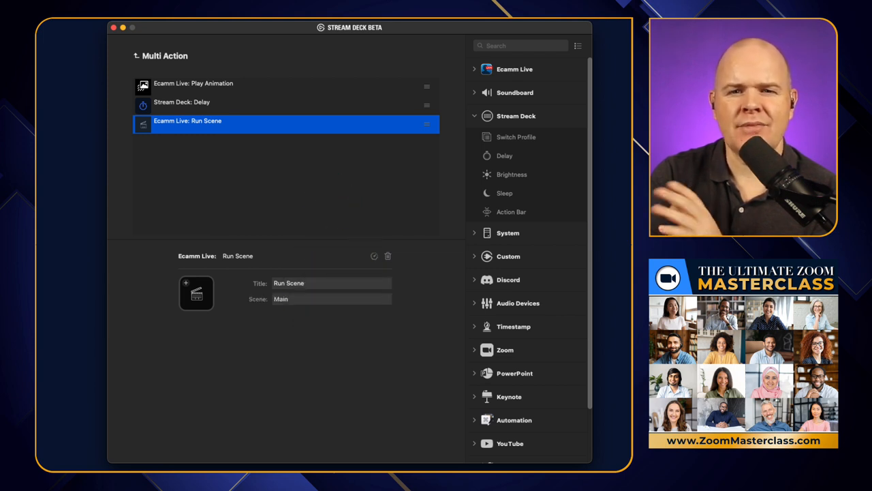